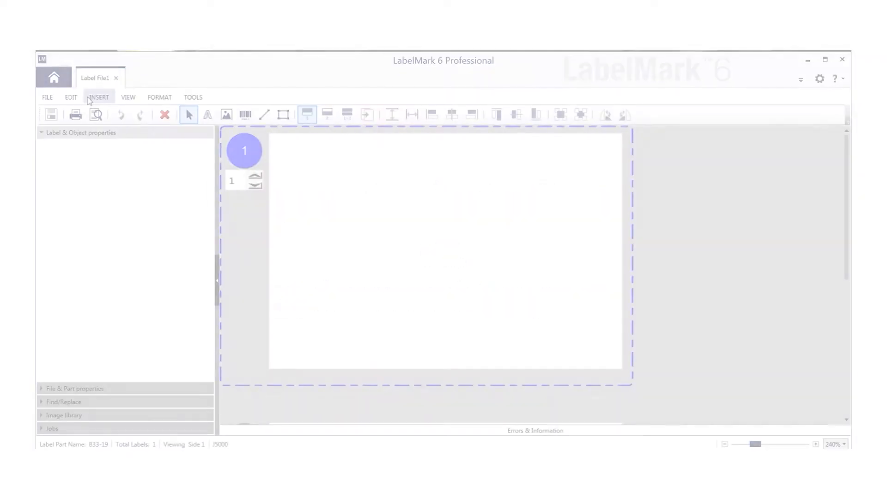
# Show the Advanced Import data sources: Spreadsheet, Microsoft Access, Database, Saved Scheme.
pyautogui.click(99, 97)
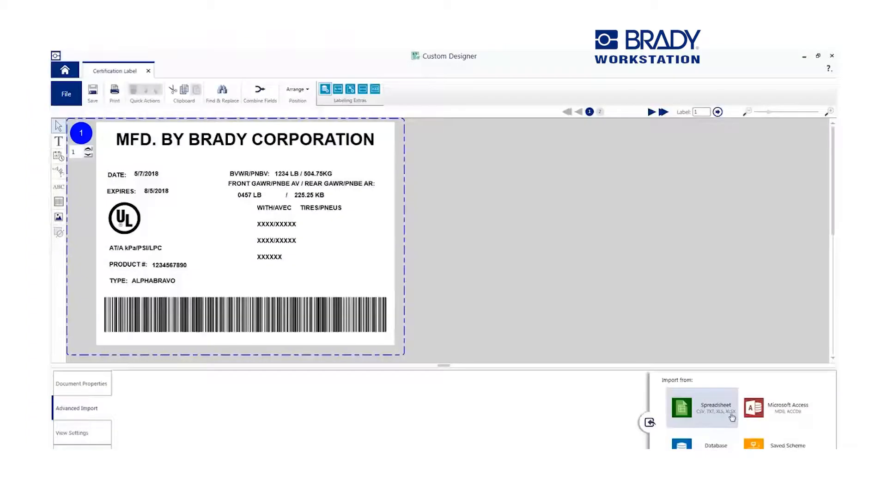
pyautogui.moveTo(750, 419)
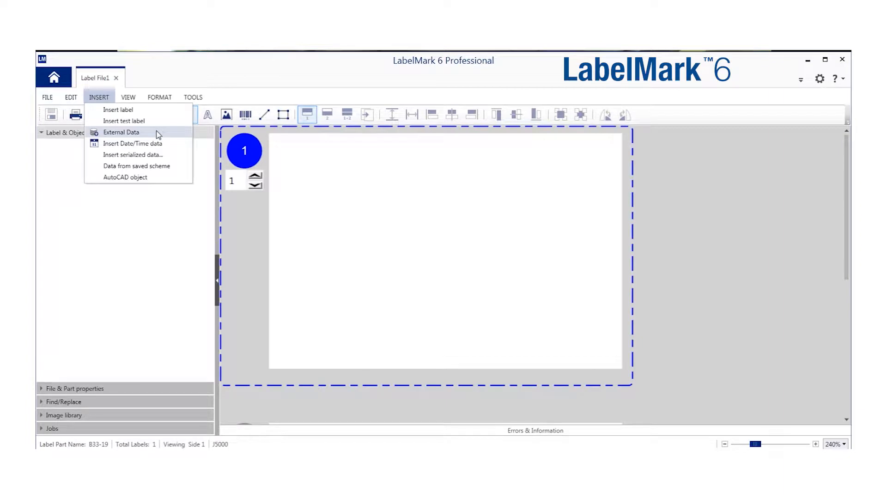
# Insert External Data into the blank LabelMark 6 label.
pyautogui.click(122, 133)
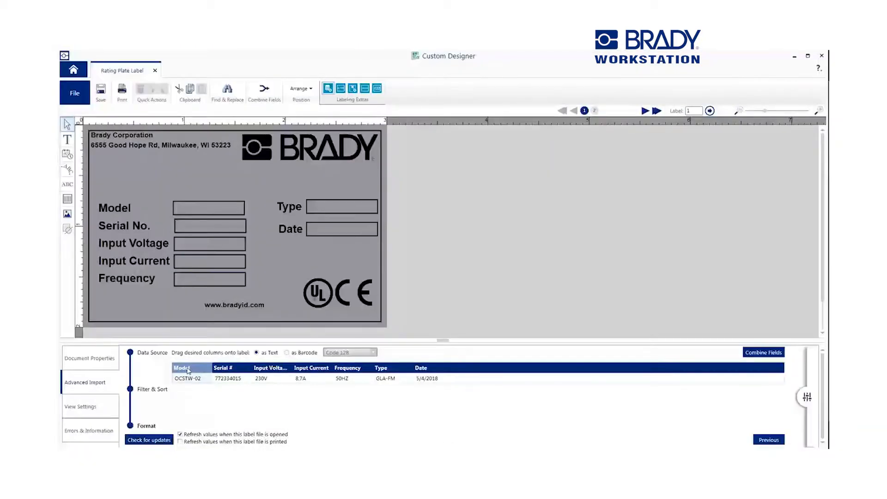
# Map the Model column onto the rating plate, showing OCSTW-02 above the Model field.
pyautogui.moveTo(187, 368); pyautogui.dragTo(216, 188)
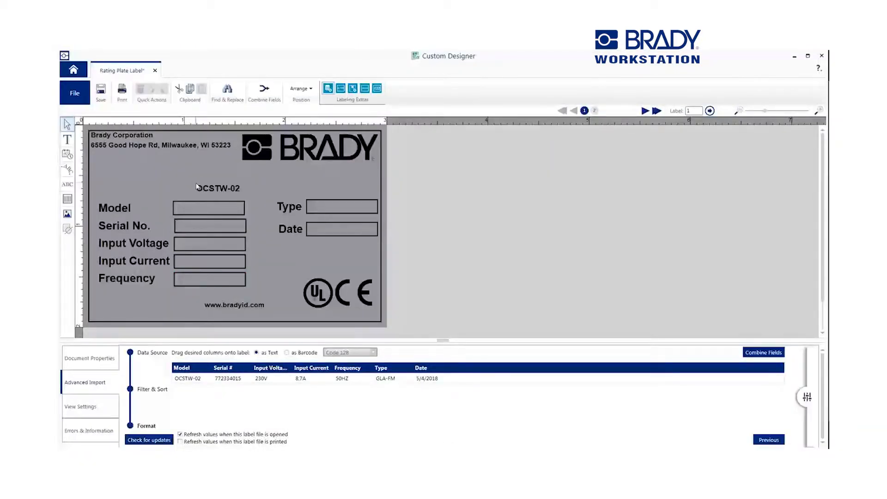
pyautogui.click(208, 208)
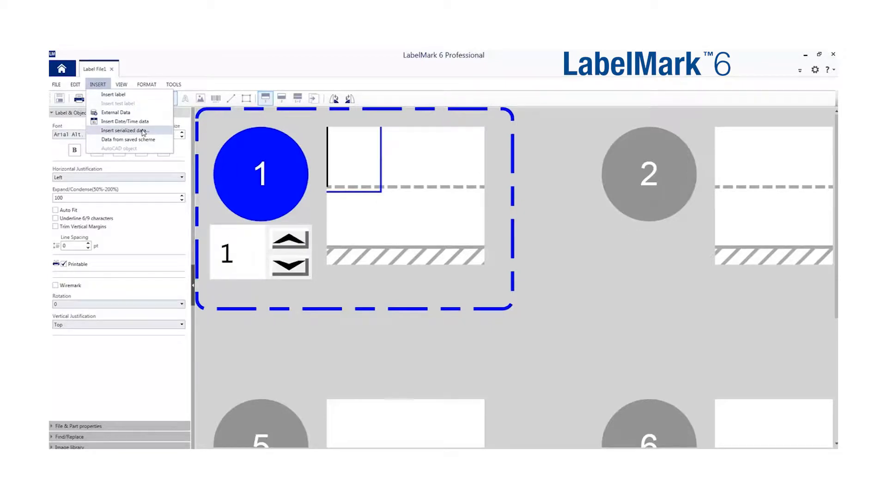
# Insert serialized data with a numeric sequence ending at 5.
pyautogui.click(128, 129)
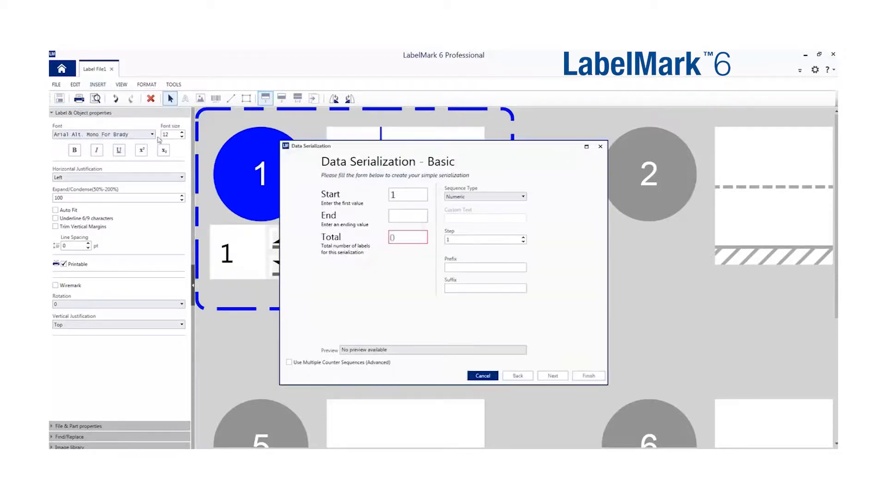
pyautogui.write('5')
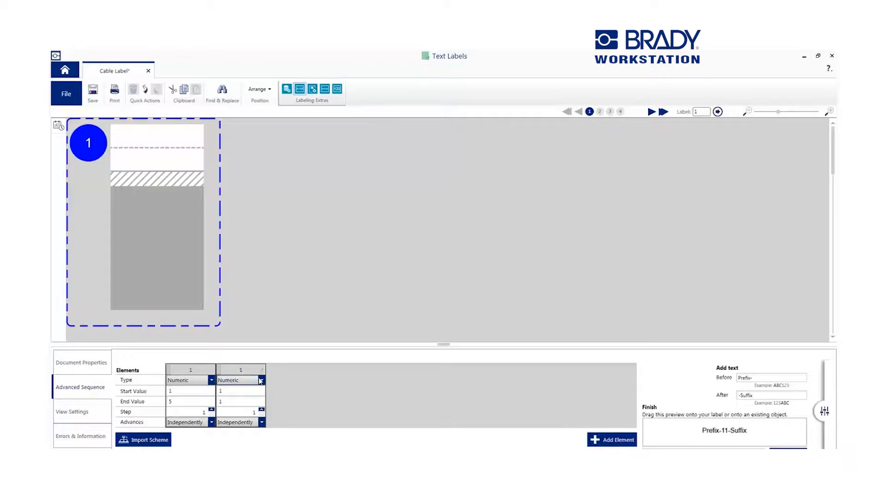
# Make the second sequence element Alphabetic and place the Prefix-1A-Suffix preview on the cable label.
pyautogui.click(261, 381)
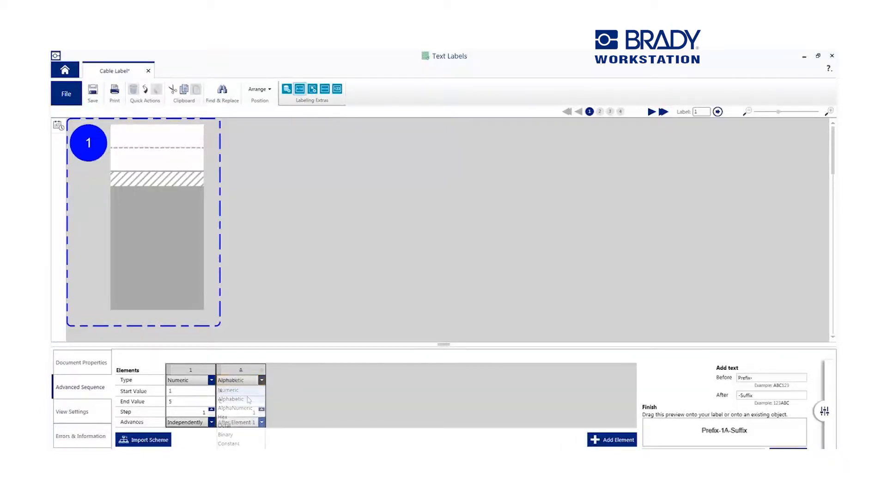
pyautogui.click(231, 399)
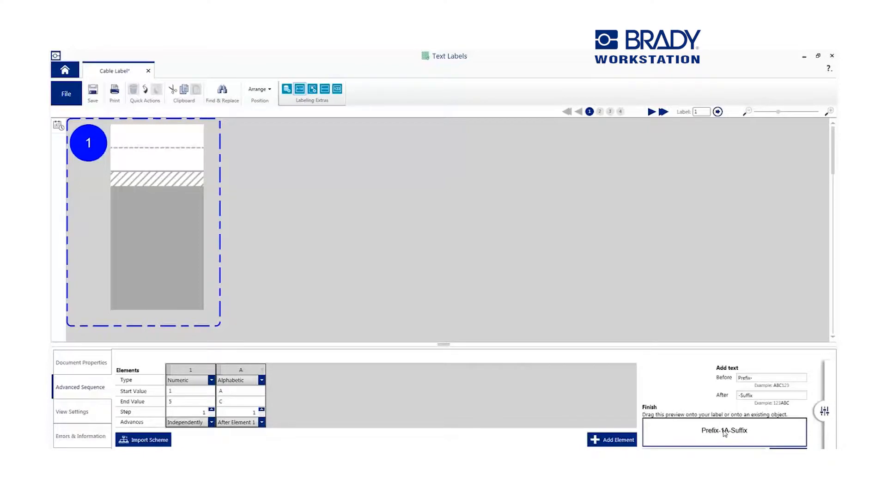
pyautogui.moveTo(725, 431); pyautogui.dragTo(157, 130)
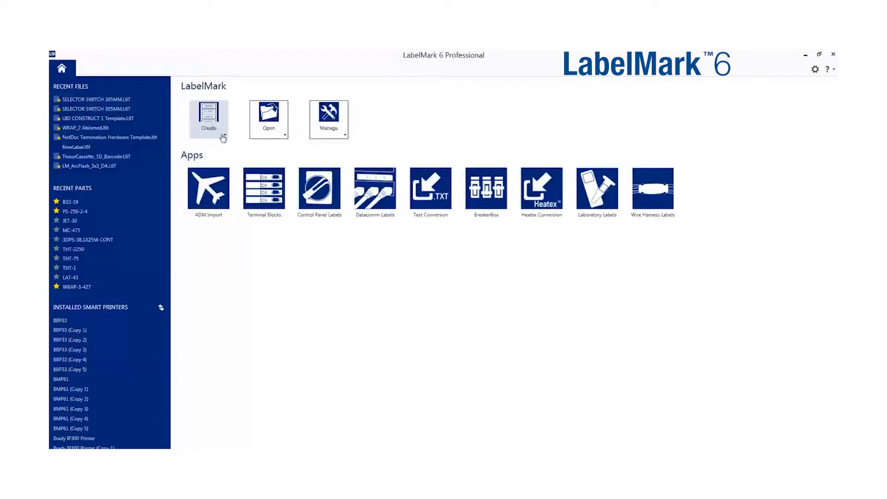
# Create a New Label from the LabelMark 6 home screen.
pyautogui.click(208, 118)
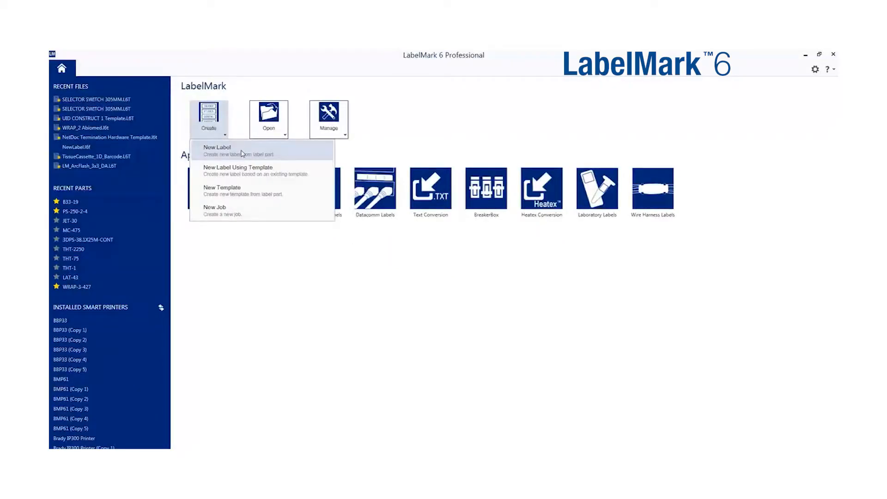
pyautogui.click(217, 150)
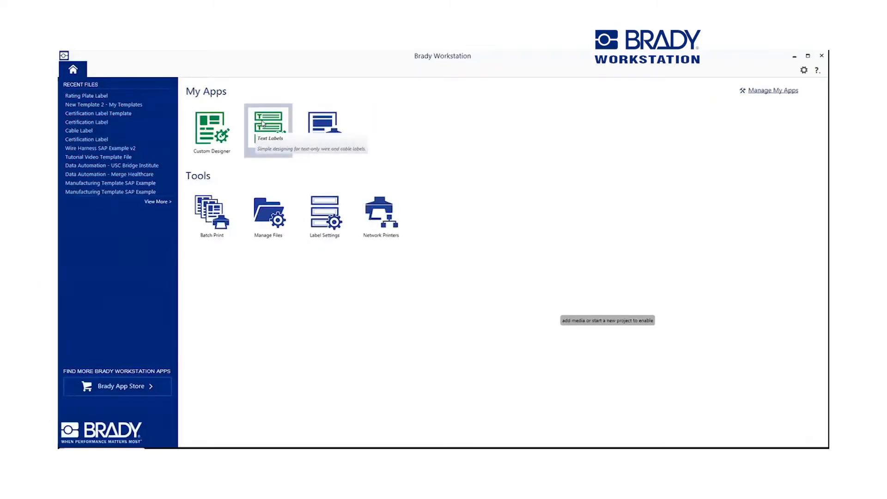
# In the Text Labels app, enter 'test' and enable Wire Marker repeat-to-fill.
pyautogui.click(271, 124)
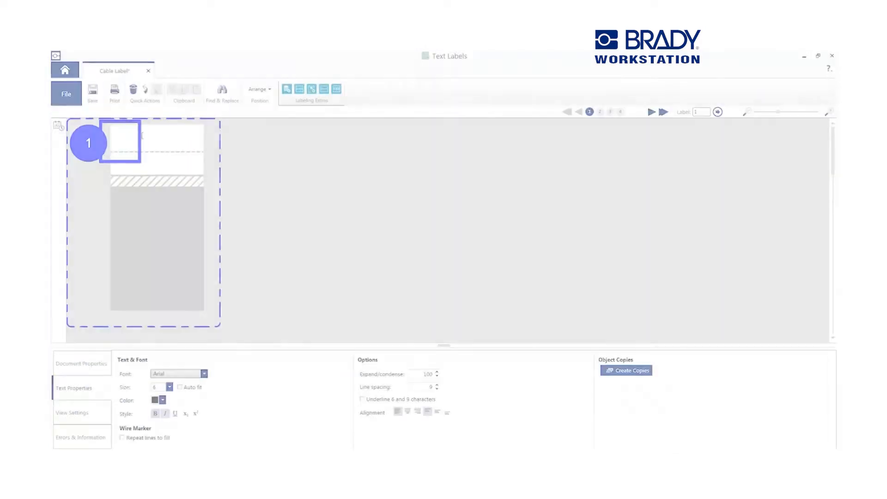
pyautogui.write('test/')
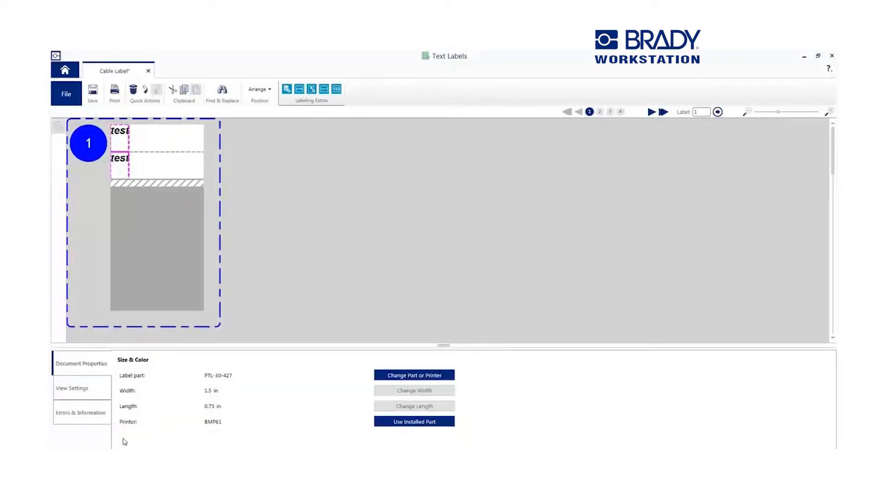
pyautogui.click(121, 133)
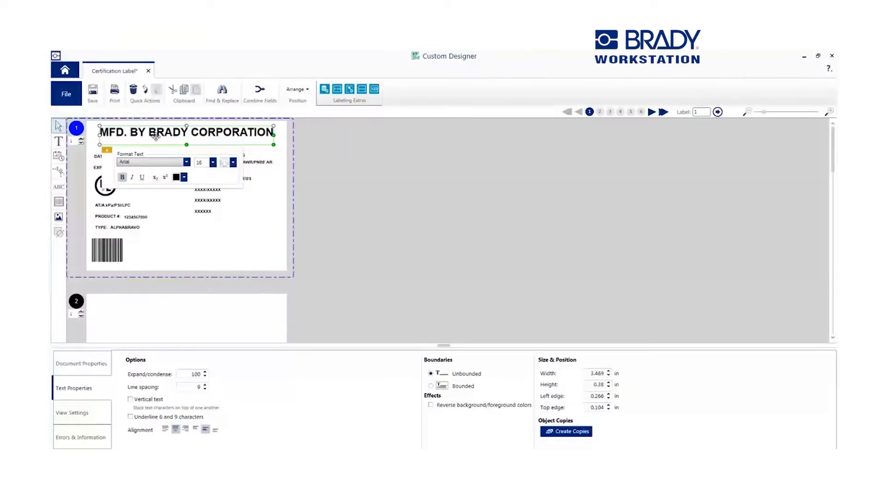
pyautogui.moveTo(468, 295)
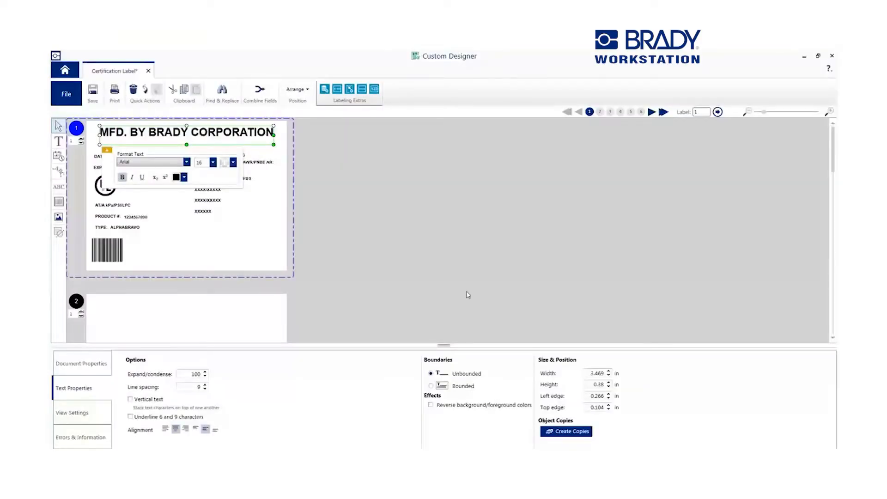
pyautogui.moveTo(573, 434)
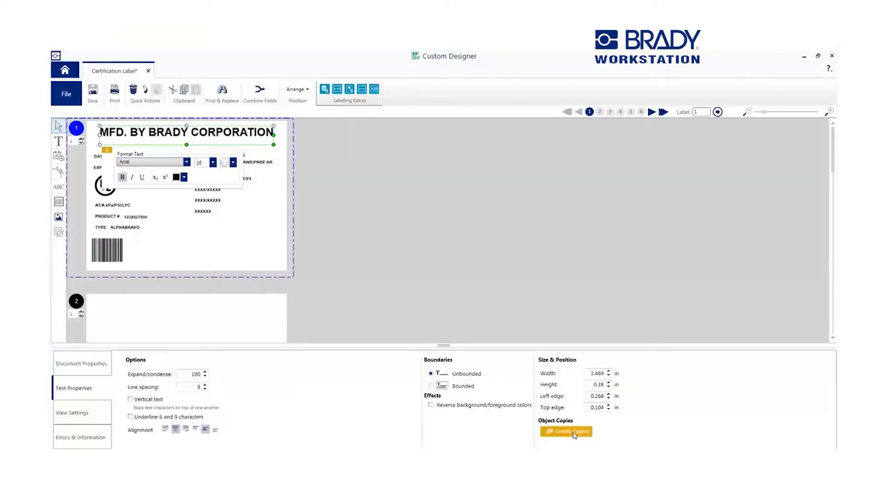
# Open Create Copies for the MFD. BY BRADY CORPORATION heading, then return home.
pyautogui.click(566, 431)
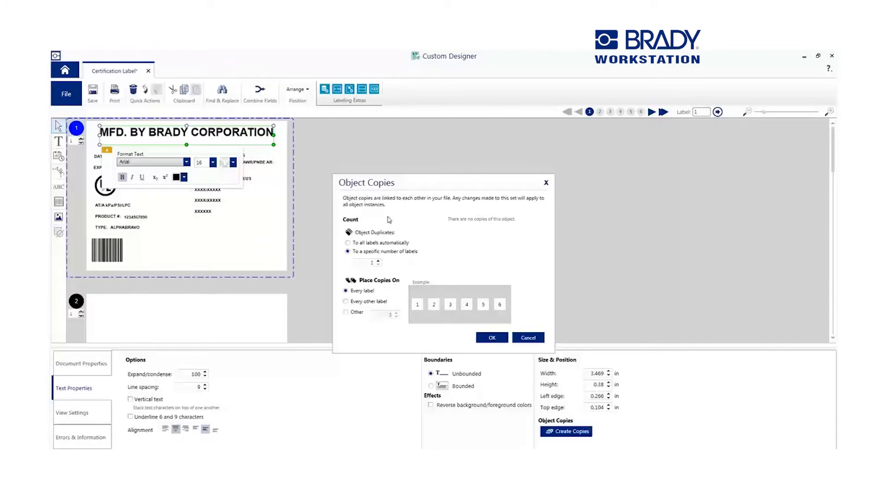
pyautogui.click(65, 70)
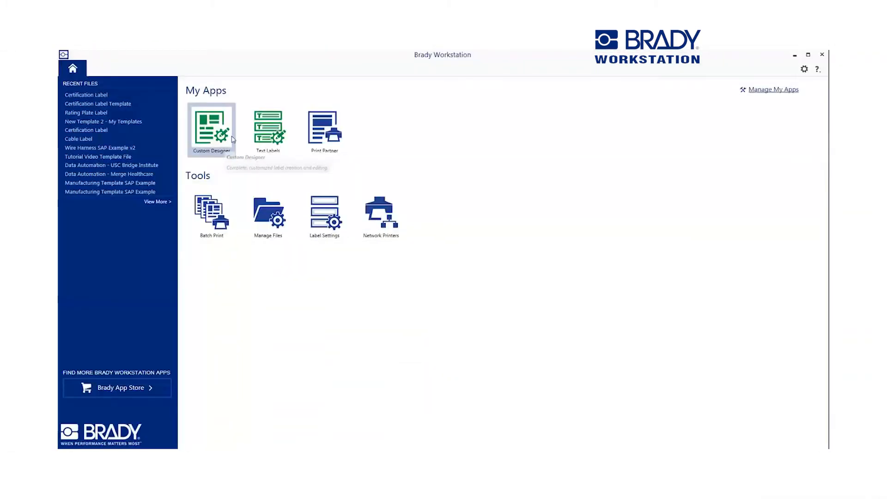
# Combine fields on the Certification Label, then start Advanced Import on the Rating Plate Label.
pyautogui.click(211, 127)
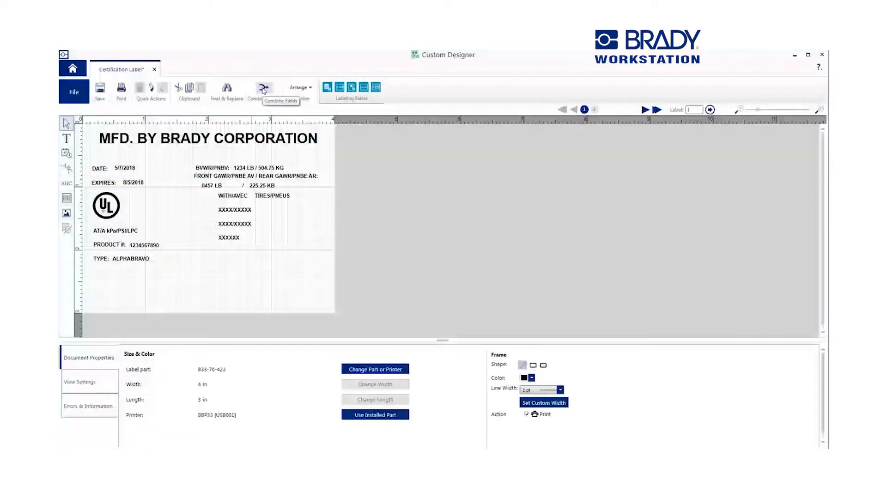
pyautogui.click(263, 88)
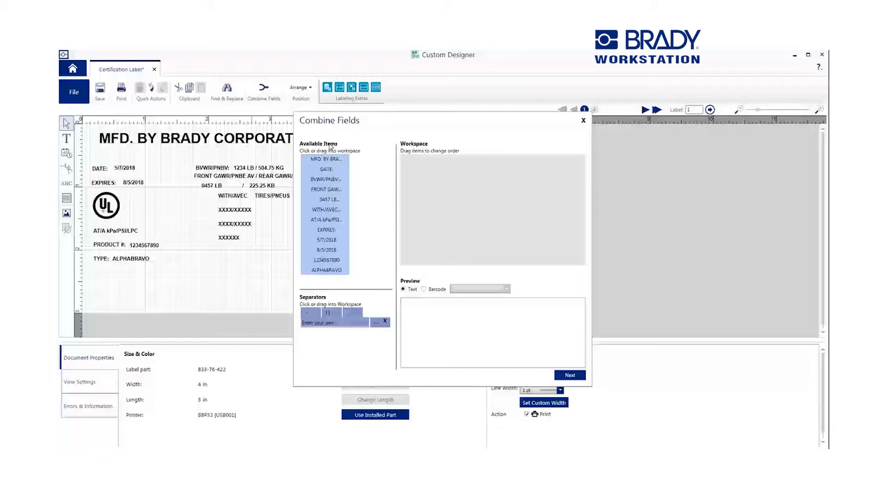
pyautogui.click(325, 220)
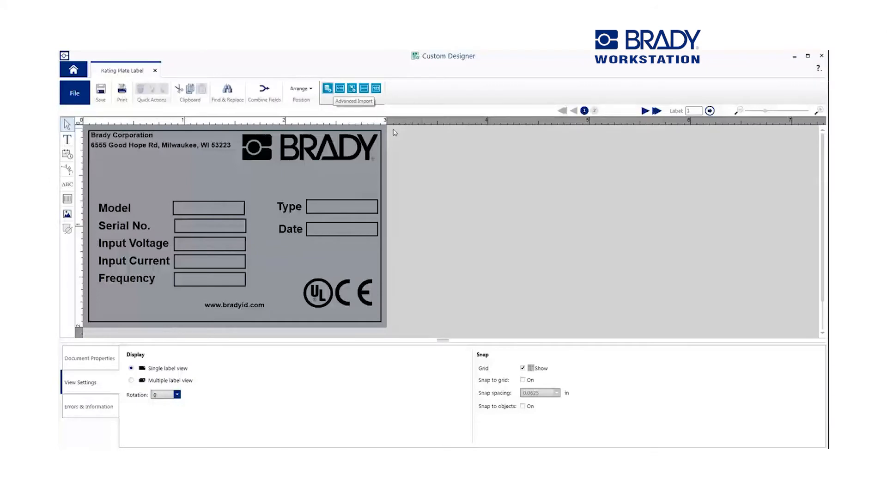
pyautogui.click(327, 89)
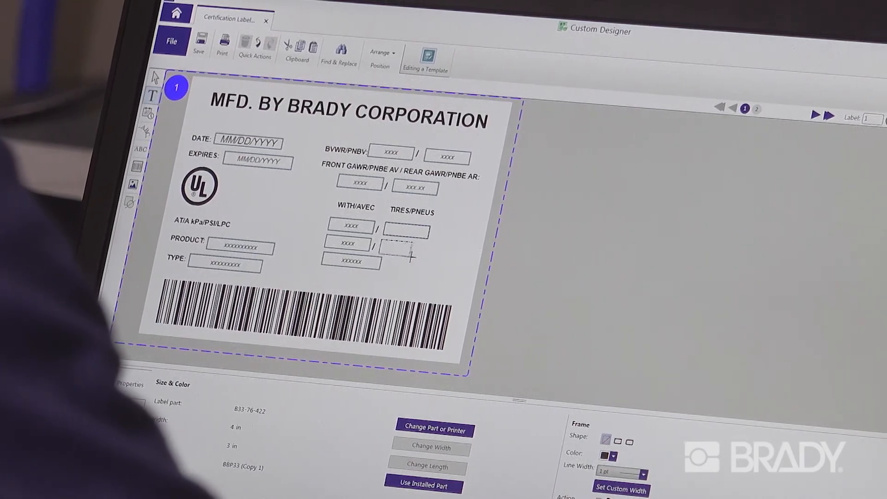
# Select the blank placeholder field under TIRES/PNEUS to show its placeholder properties.
pyautogui.click(400, 251)
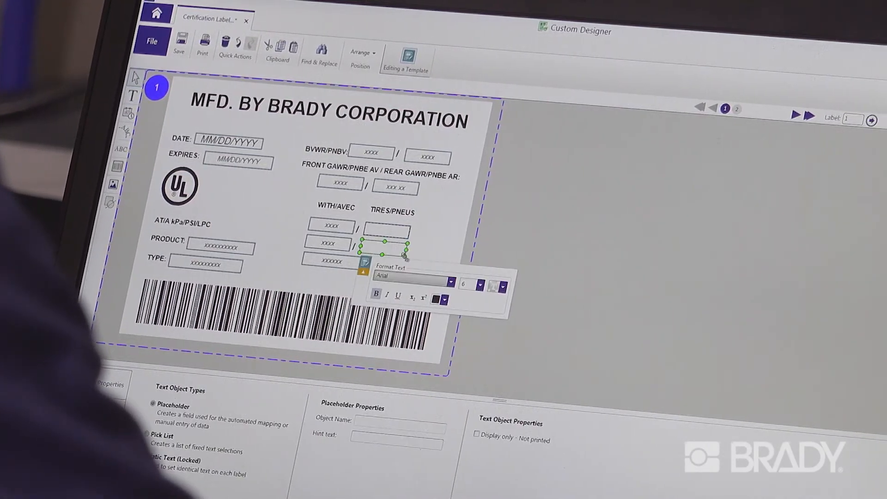